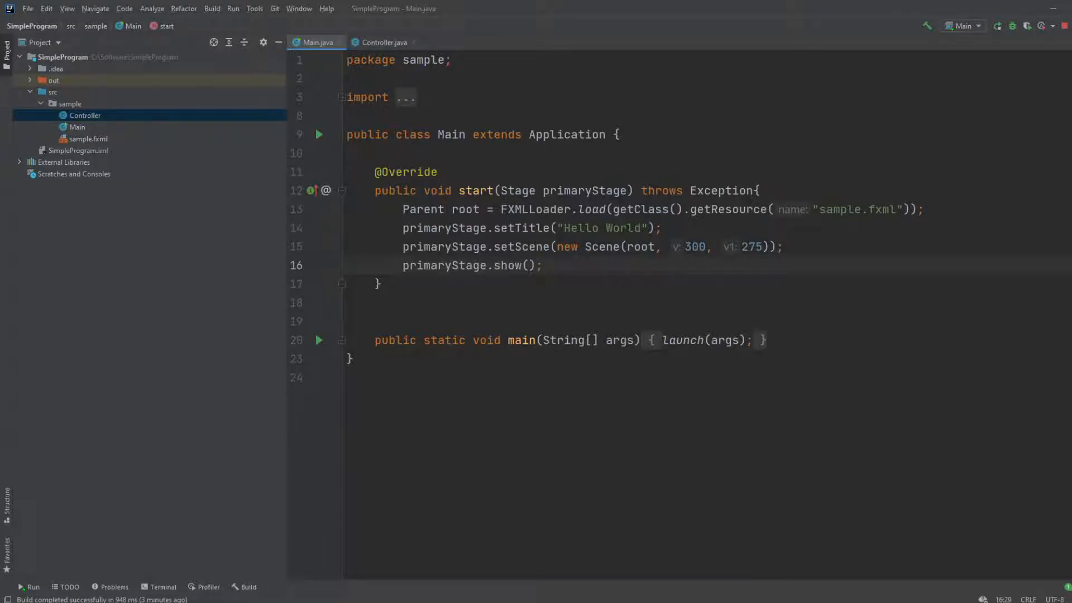
Step: Open Controller.java, then stop the running Main application and rerun it
left_click(384, 42)
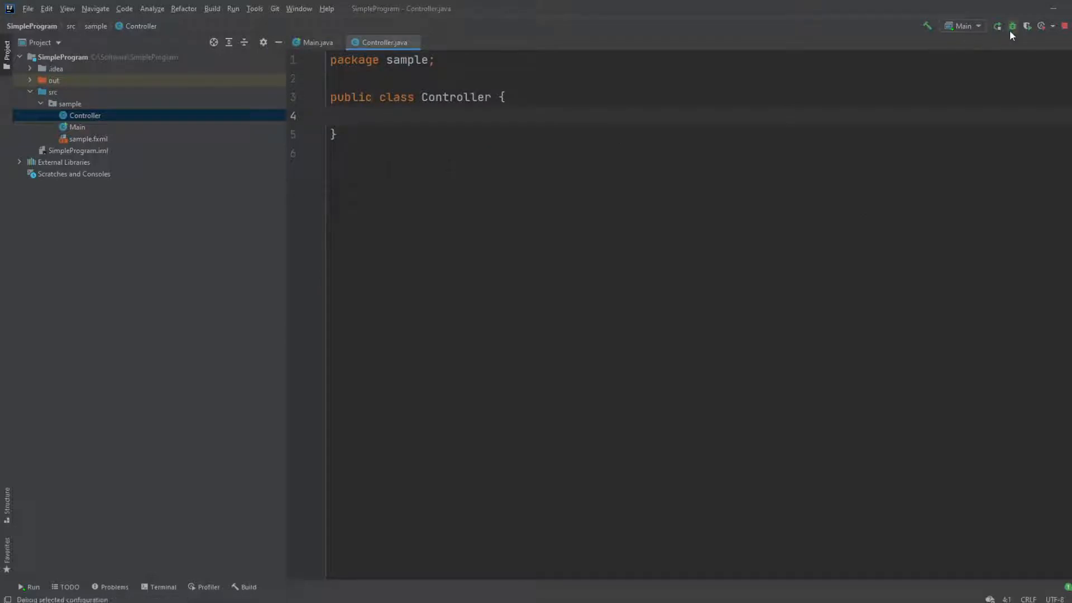
left_click(1027, 26)
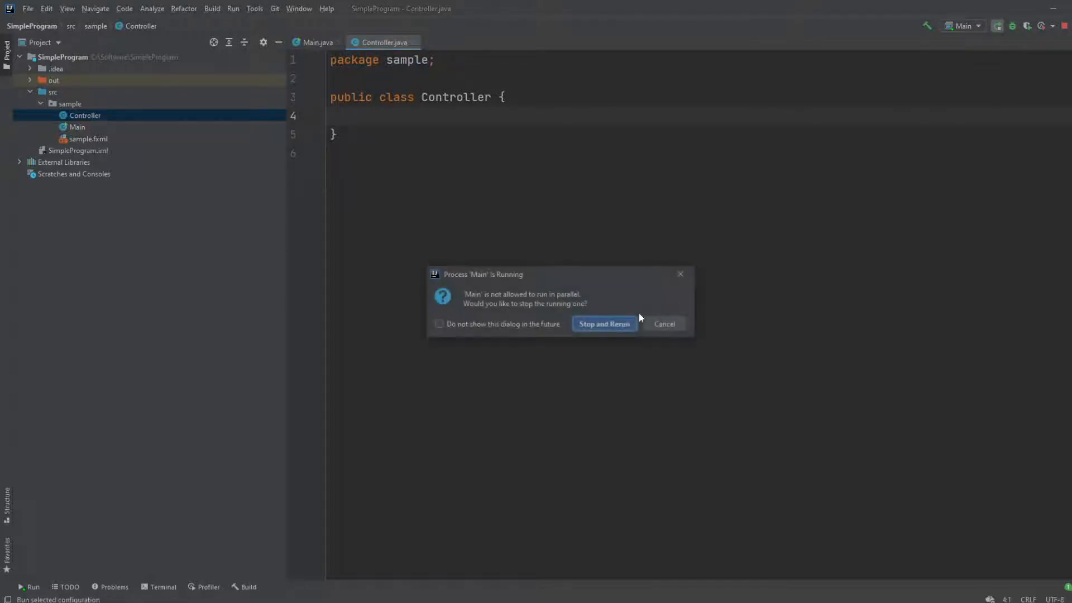
left_click(603, 324)
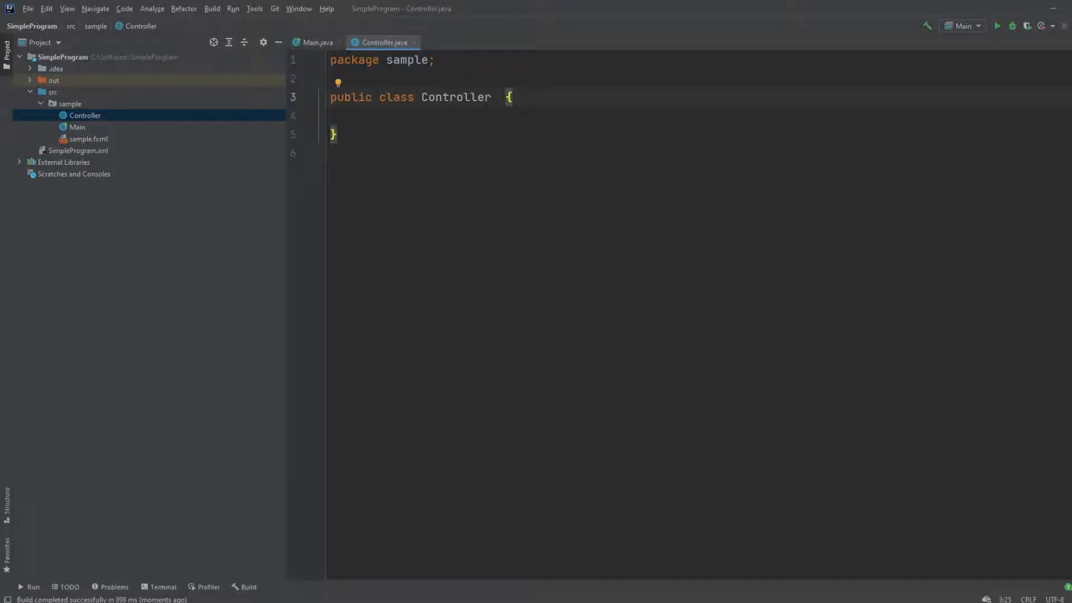
Step: Make Controller implement javafx.fxml Initializable via code completion
type("im")
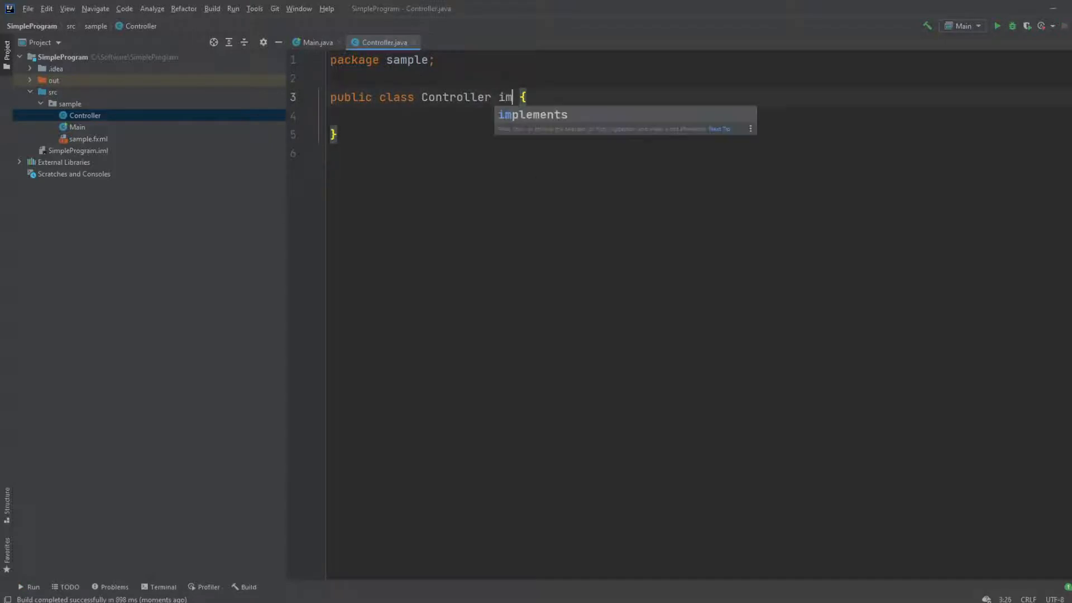
key("Tab")
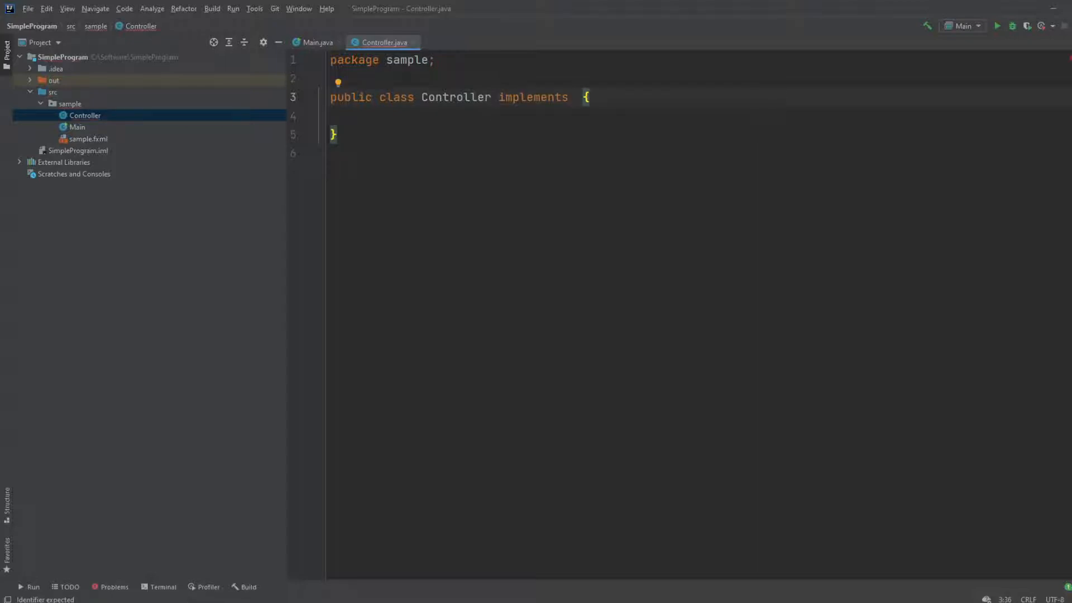
type("Int")
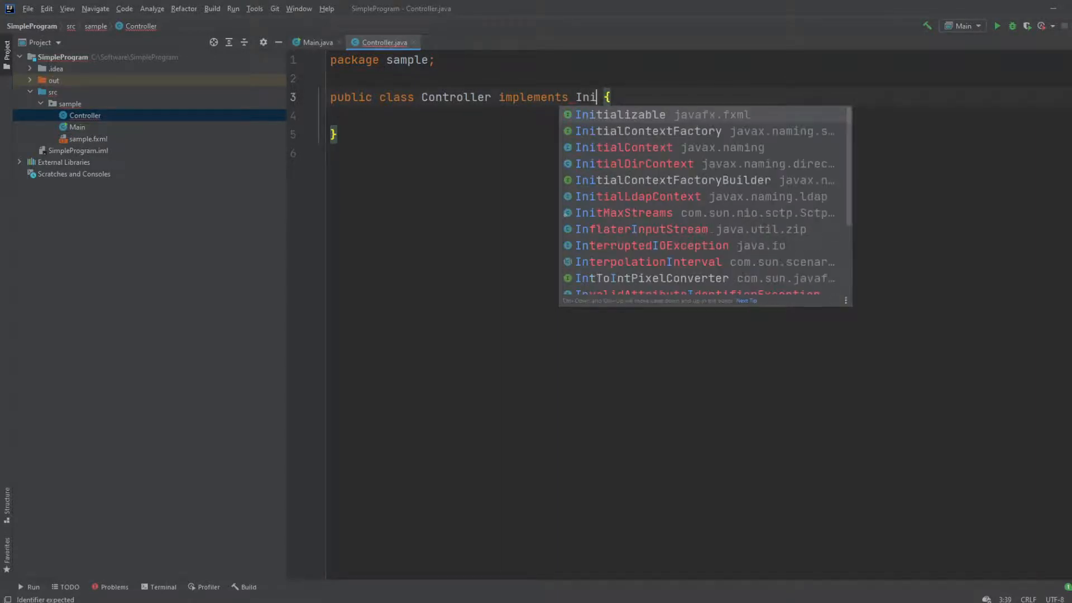
left_click(619, 114)
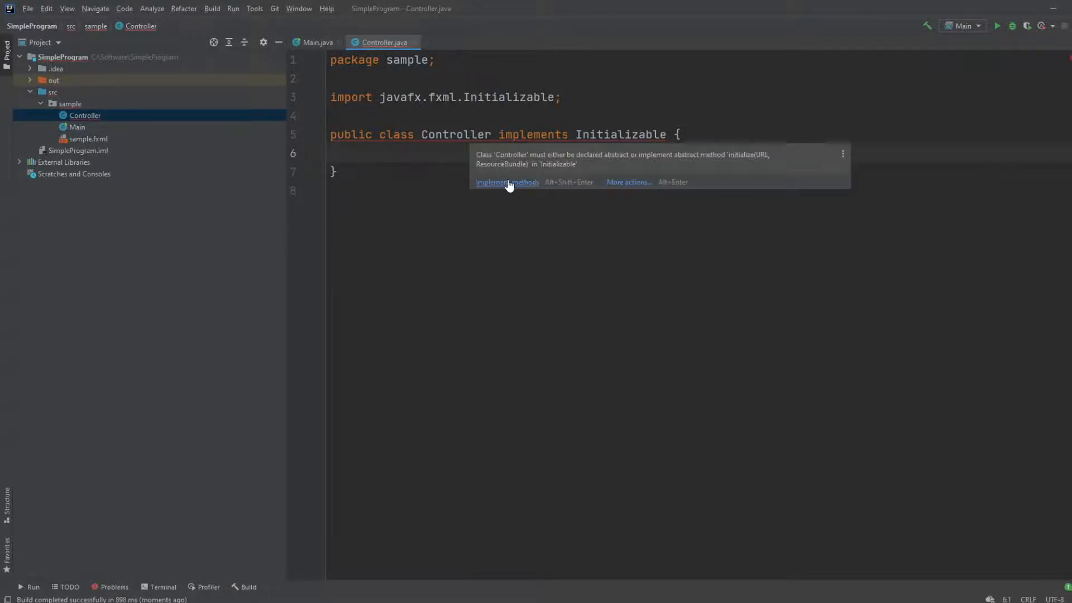
Step: Generate the overridden initialize(URL, ResourceBundle) method through Implement methods
left_click(506, 182)
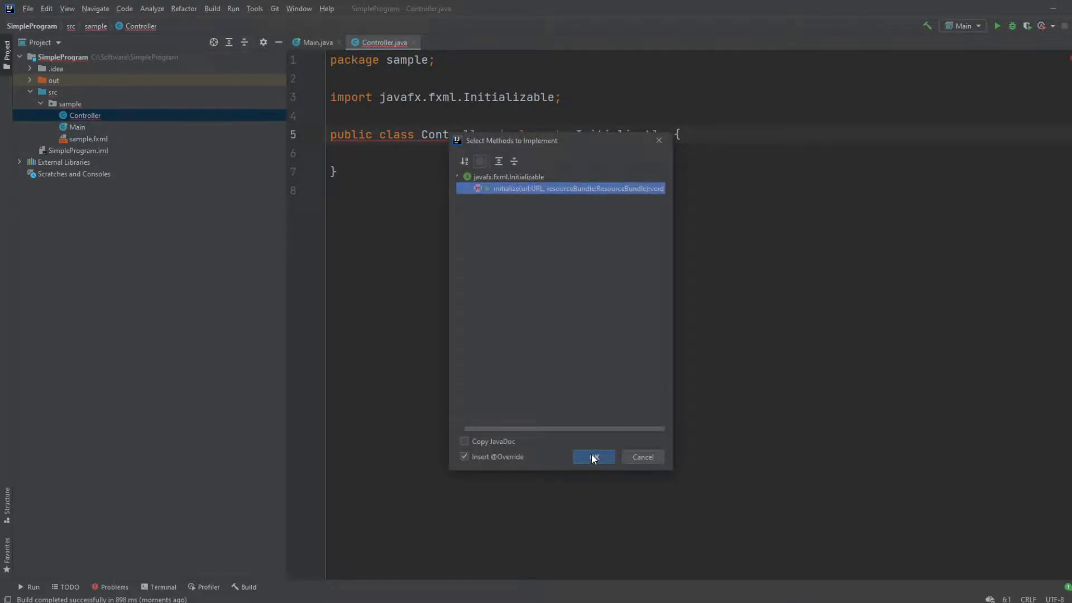
left_click(593, 456)
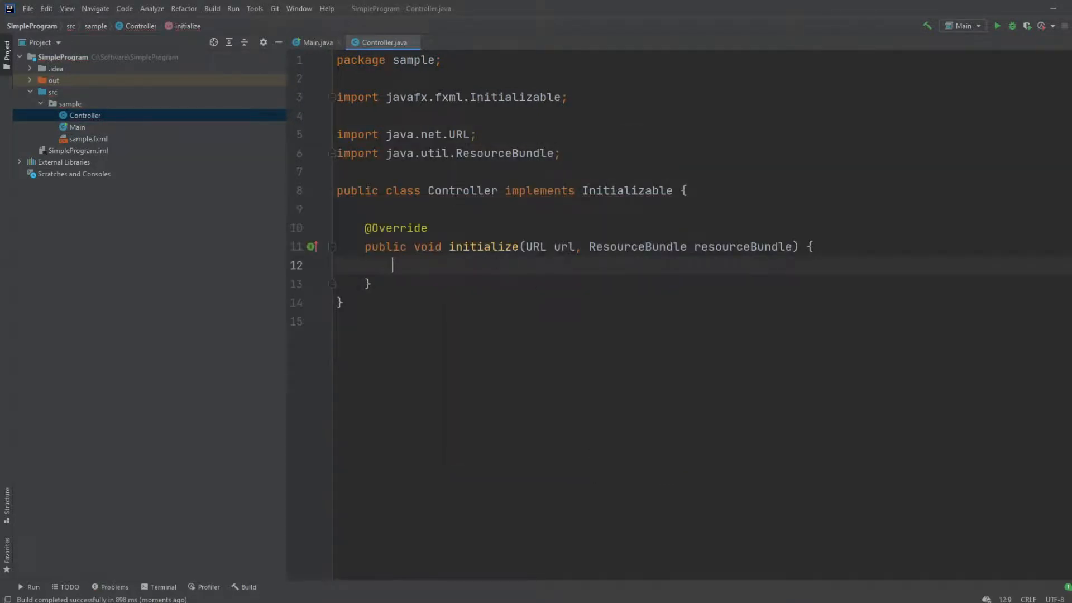
double_click(482, 246)
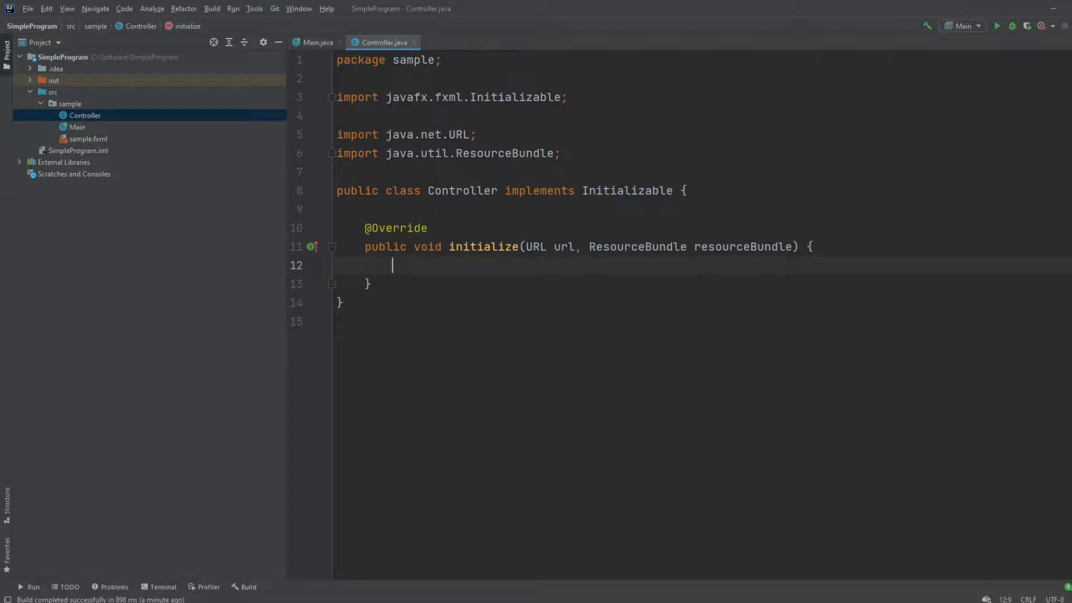
Step: Expand 'sout' in initialize and print "Hello World!"
type("so")
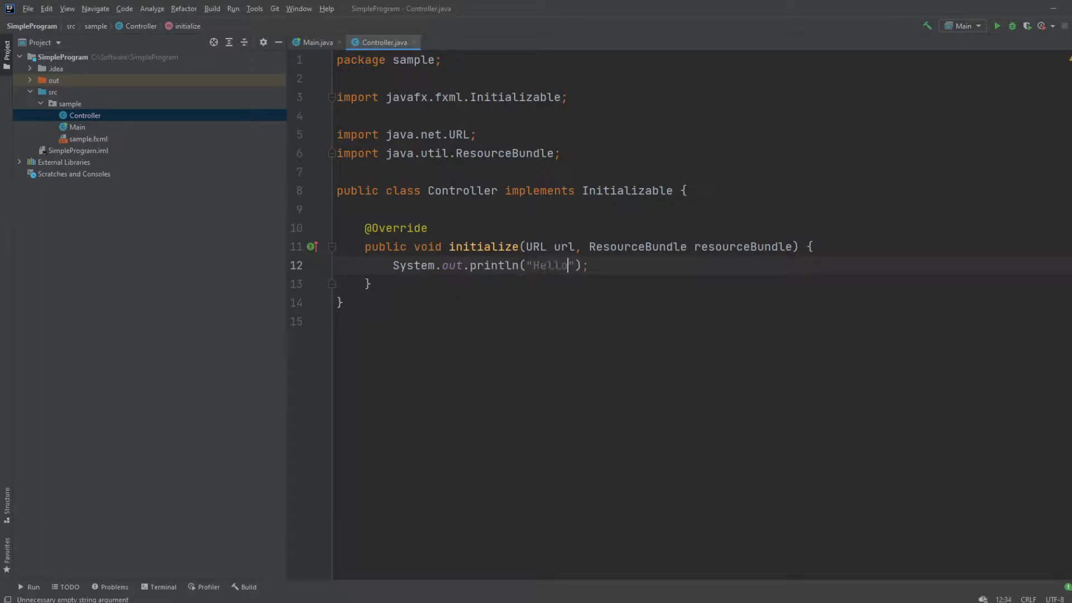
type("\" \"")
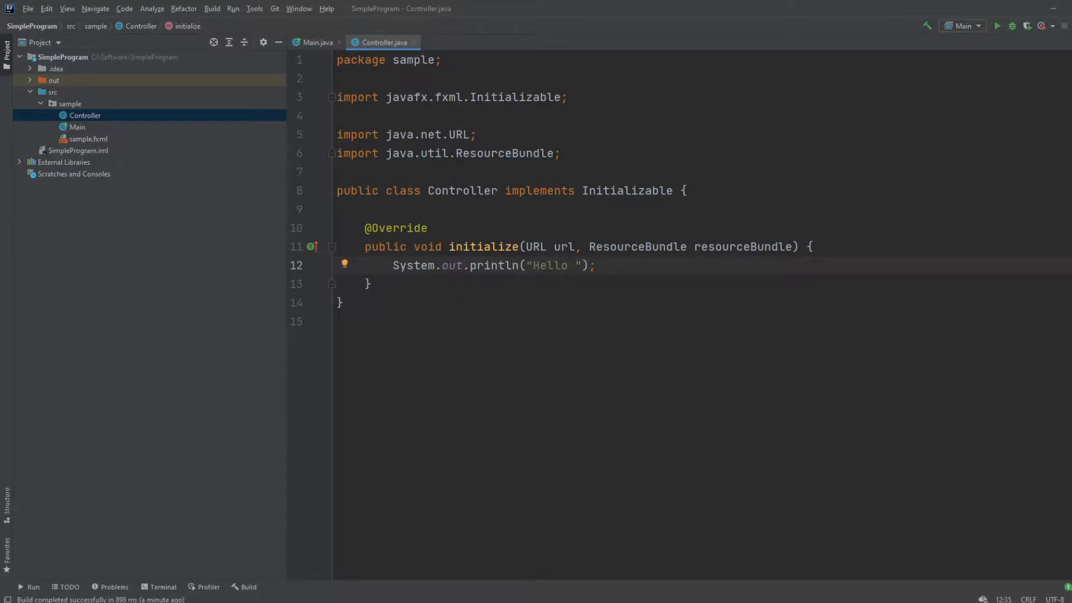
type("Wo")
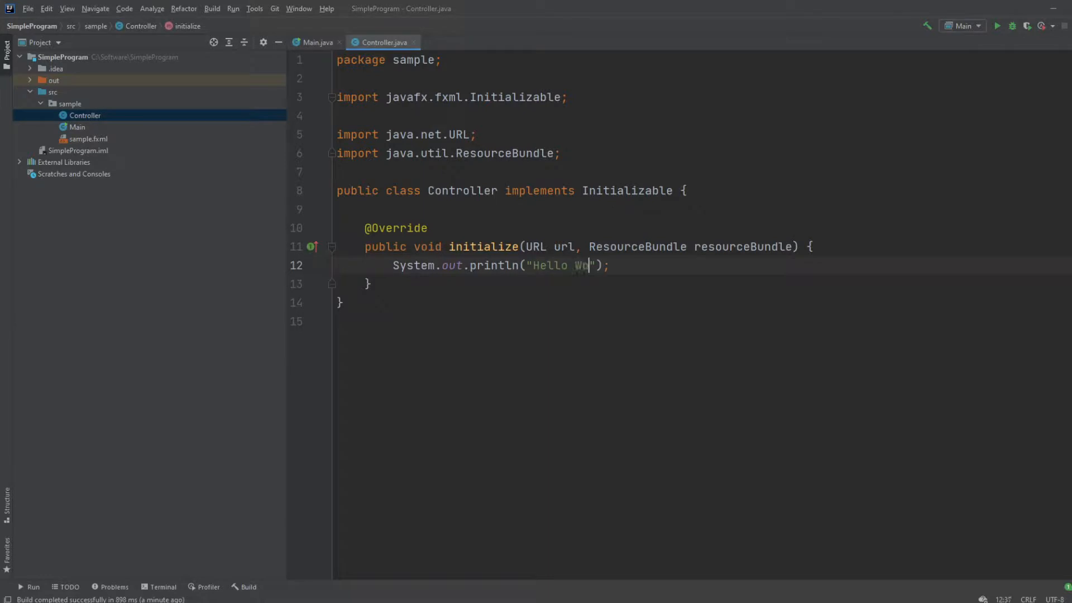
type("rld!")
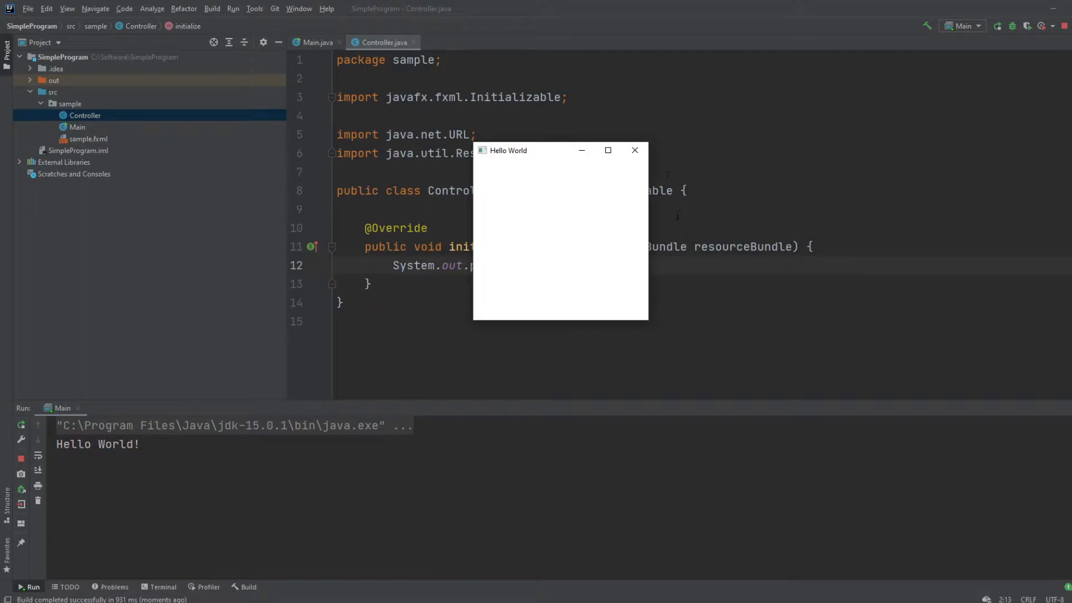
Step: Check the Hello World! console output, then close the Hello World window
left_click(634, 150)
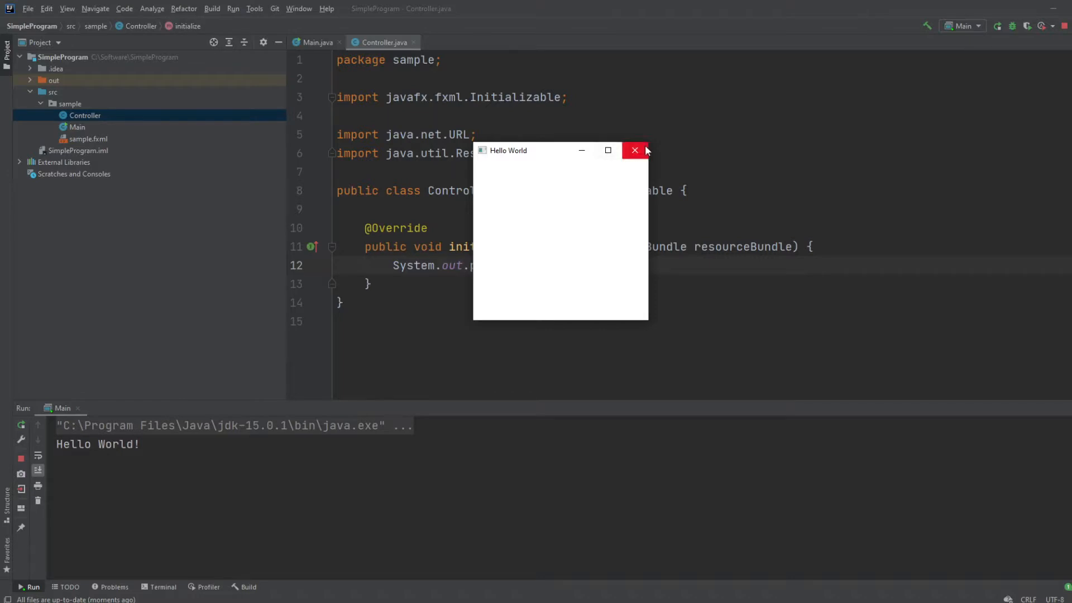
left_click(634, 150)
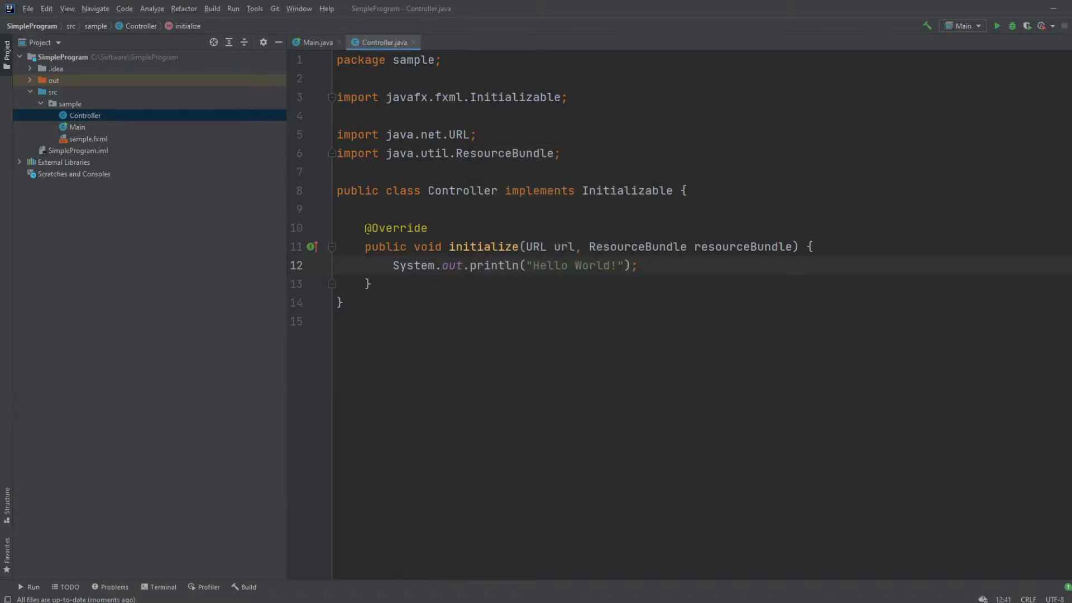
Step: Switch to the Main.java editor tab
left_click_drag(365, 227, 371, 284)
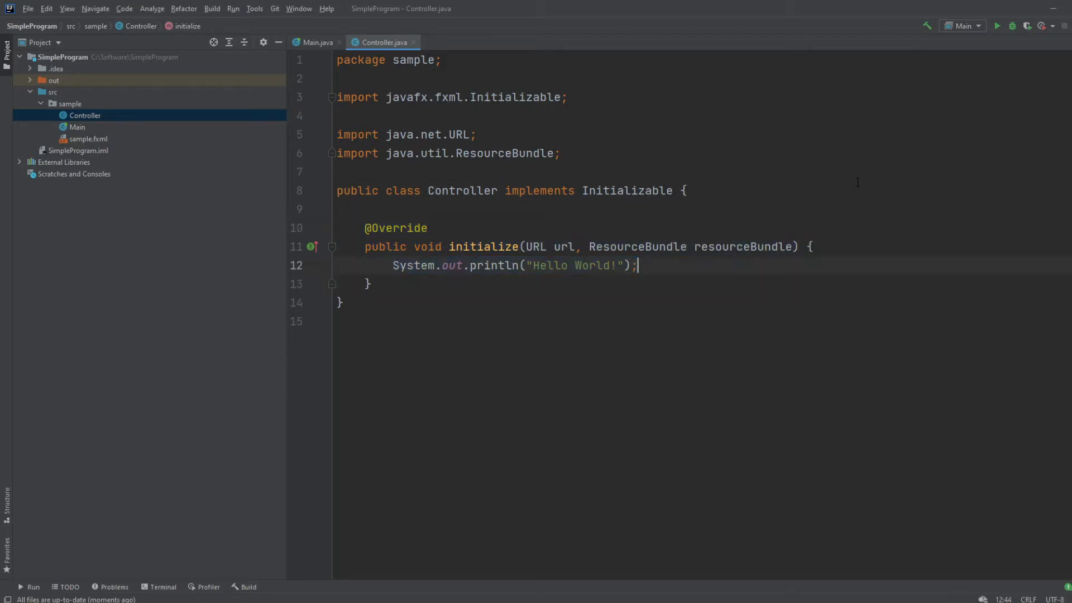
left_click(315, 41)
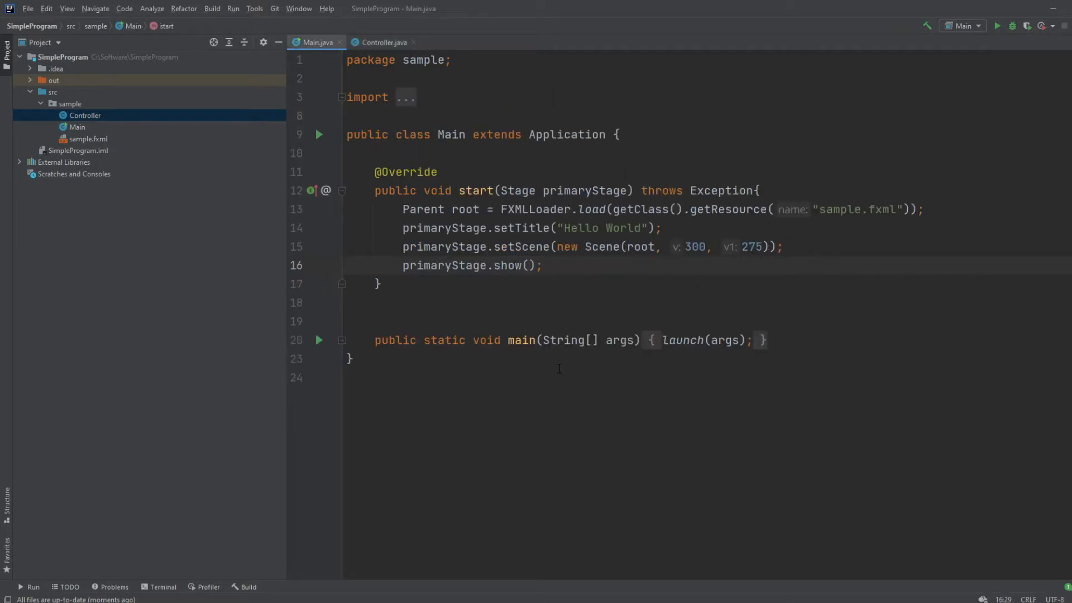
mouse_move(707, 312)
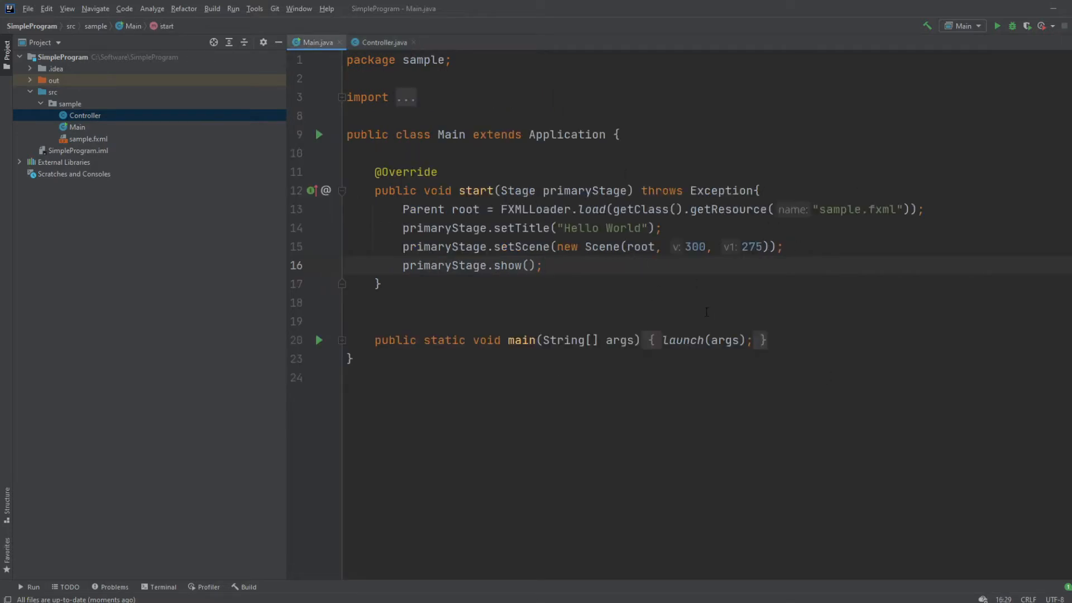